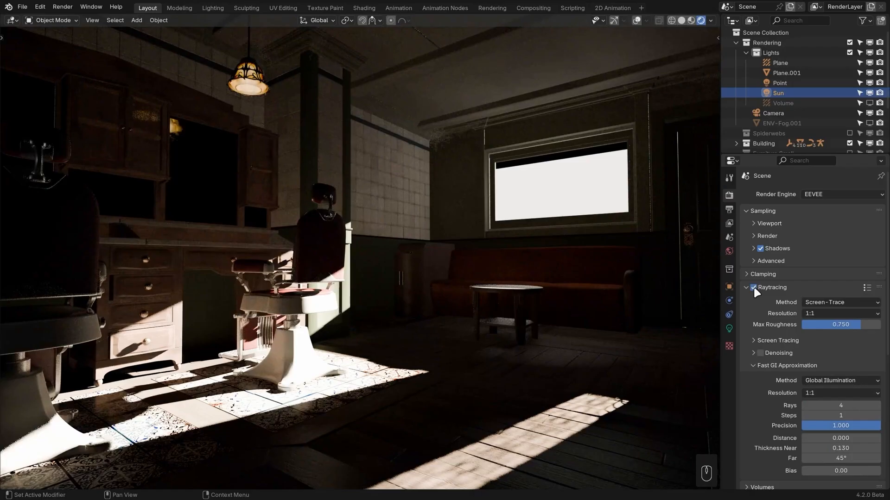
Move the red emissive sphere beside Suzanne so its red light spills onto her side
key("r")
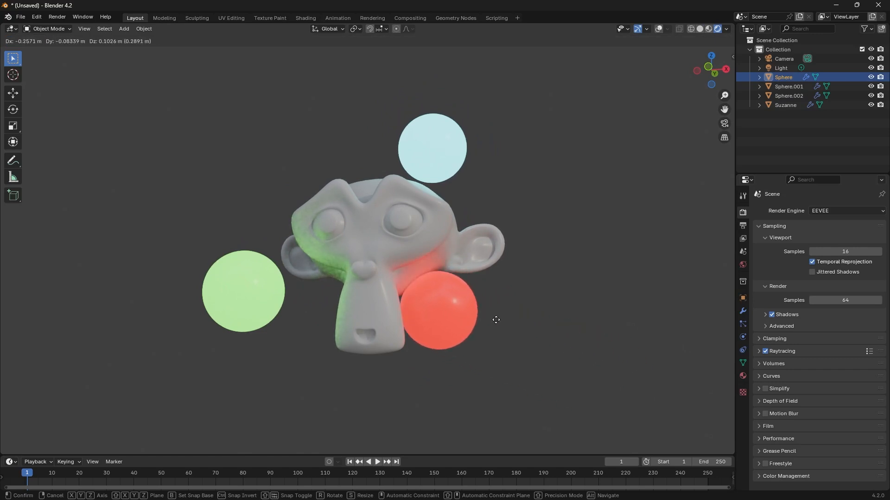
left_click_drag(497, 320, 330, 241)
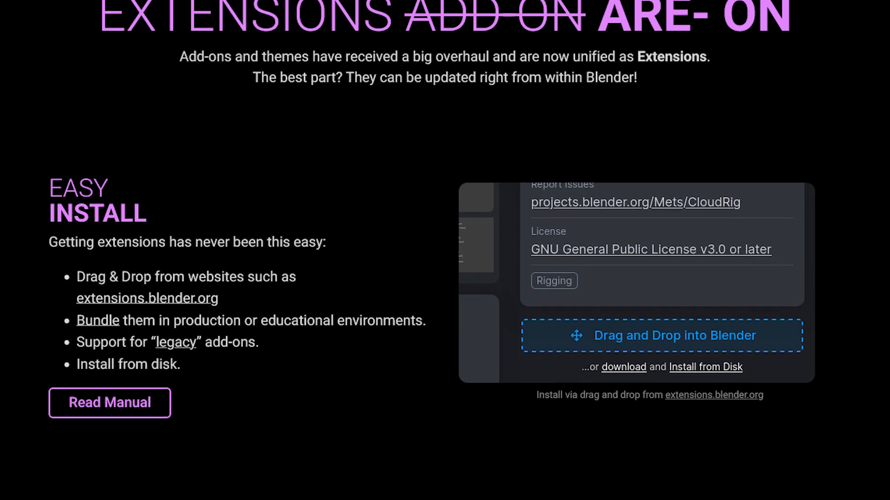
Scroll the release notes down to the Extensions 'Easy Install' section
scroll("down", 3)
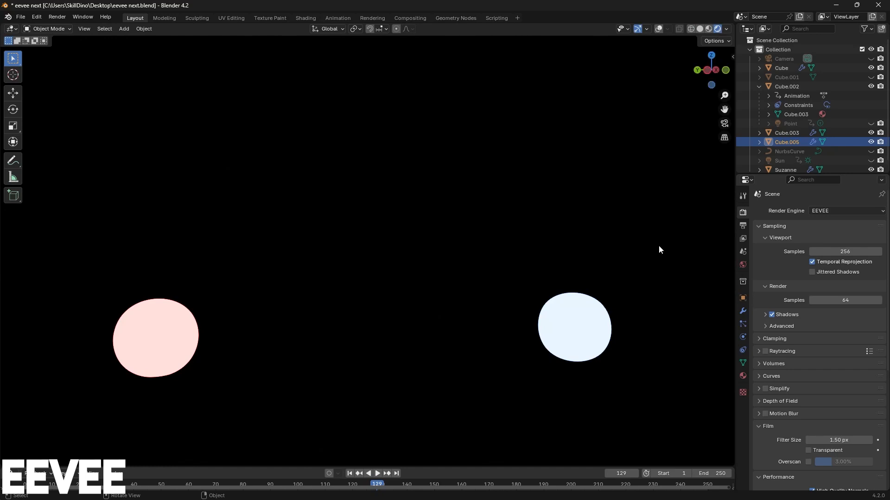
Scale the white emissive sphere to about 4.53 and place it beside the chair
left_click(765, 351)
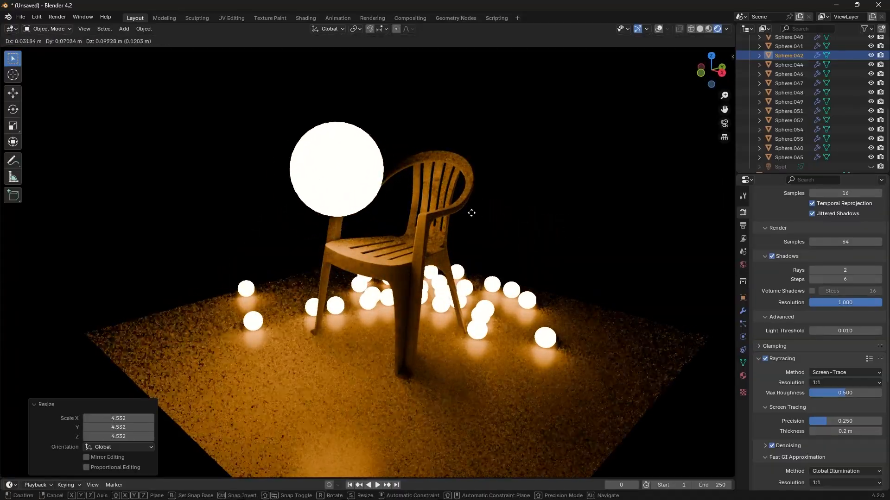
left_click_drag(470, 213, 524, 239)
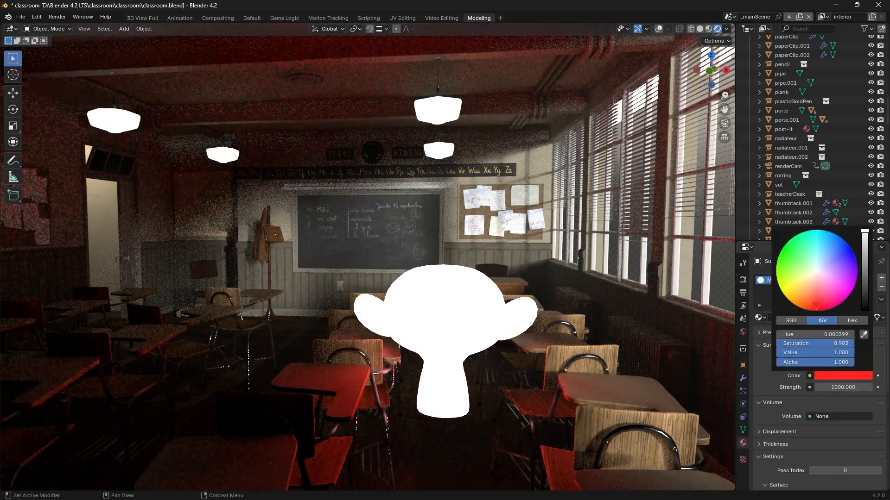
Change Suzanne's emission colour to yellow, then blue, and move her within the classroom
left_click(787, 298)
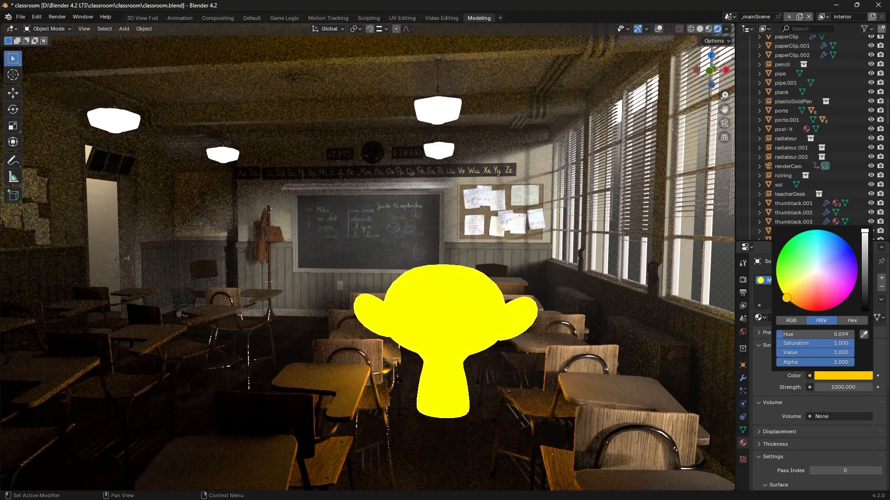
left_click(856, 263)
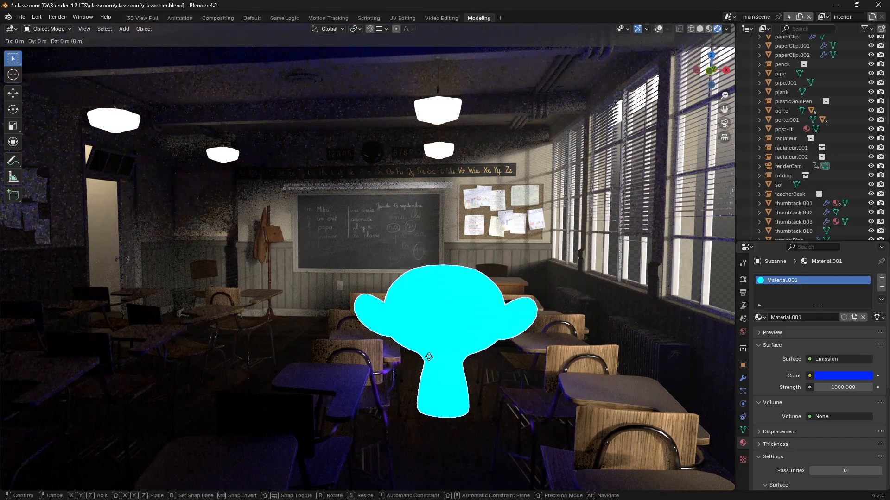
left_click_drag(428, 356, 196, 281)
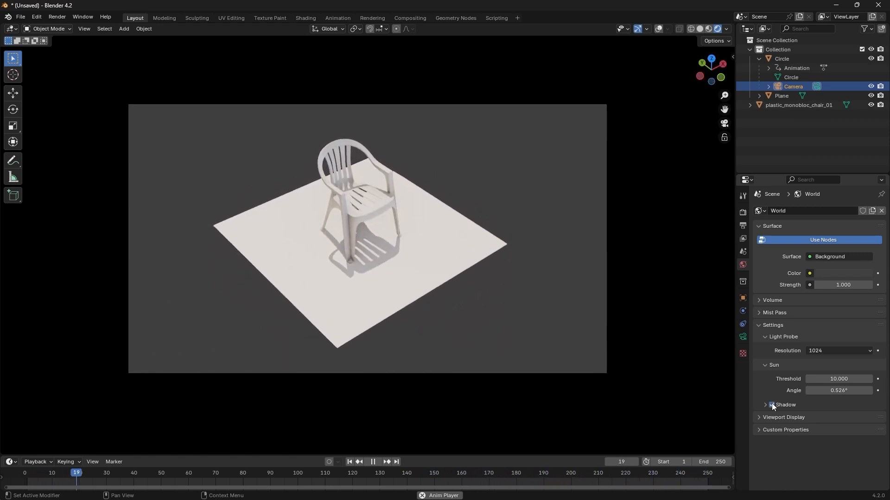
Enable Shadow in the World's Sun settings so the chair casts a shadow
left_click(373, 462)
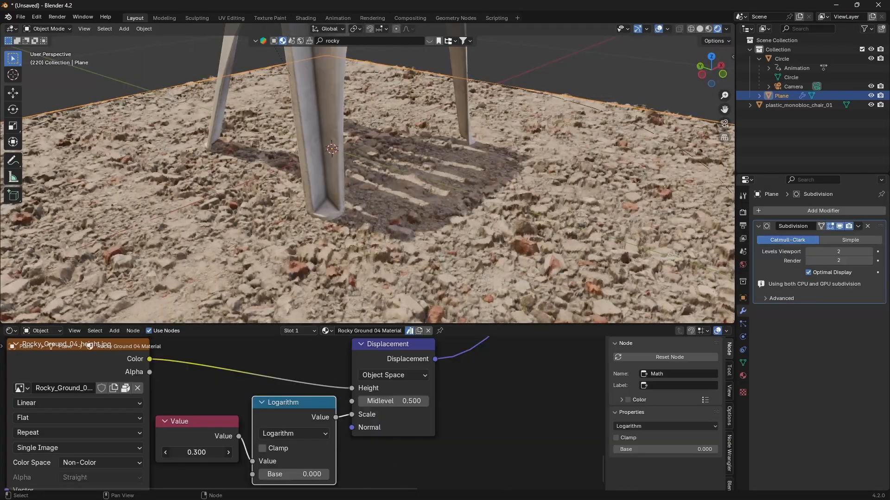
Set the displacement Value node to 0.500 and rotate the viewport HDRI lighting
type("0.500")
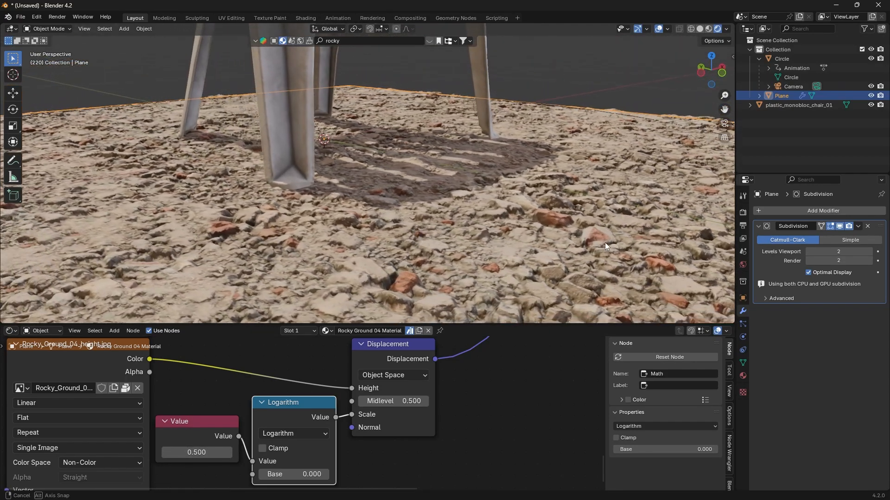
left_click(728, 28)
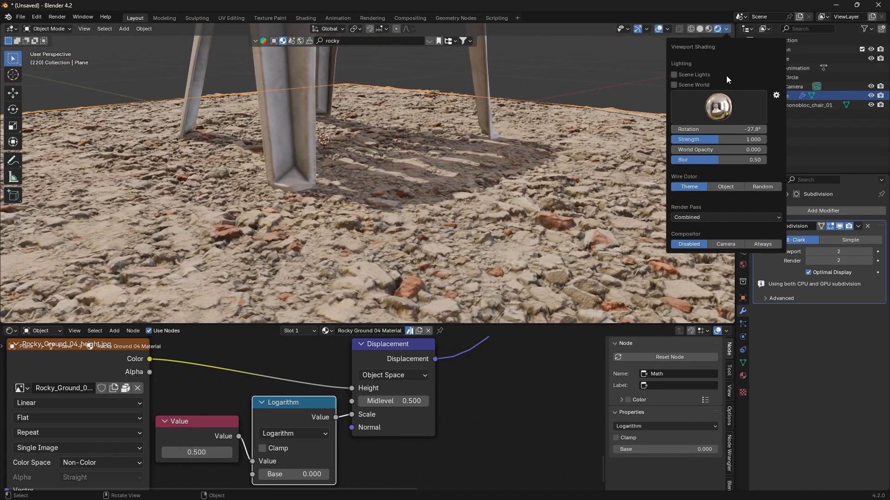
left_click_drag(710, 128, 738, 129)
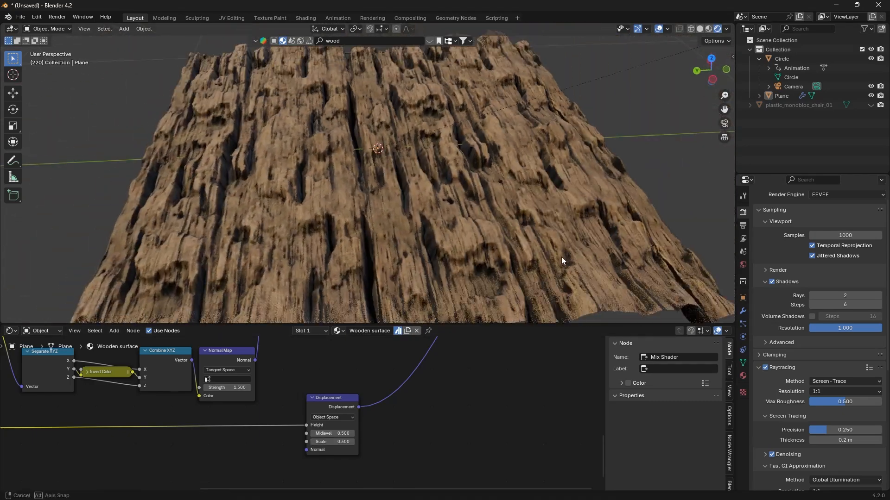
left_click(727, 28)
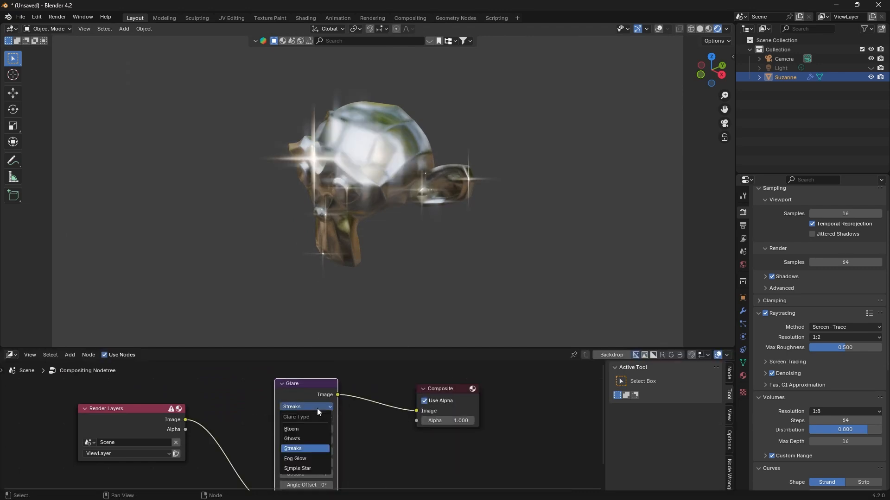
Set the compositor Glare node type to Streaks
left_click(291, 429)
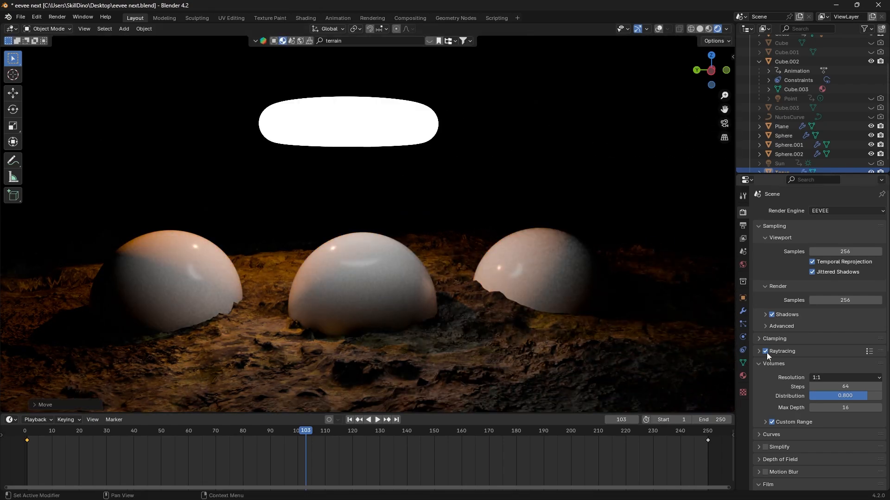
Toggle Raytracing in Render Properties for the three-spheres terrain scene
left_click(765, 351)
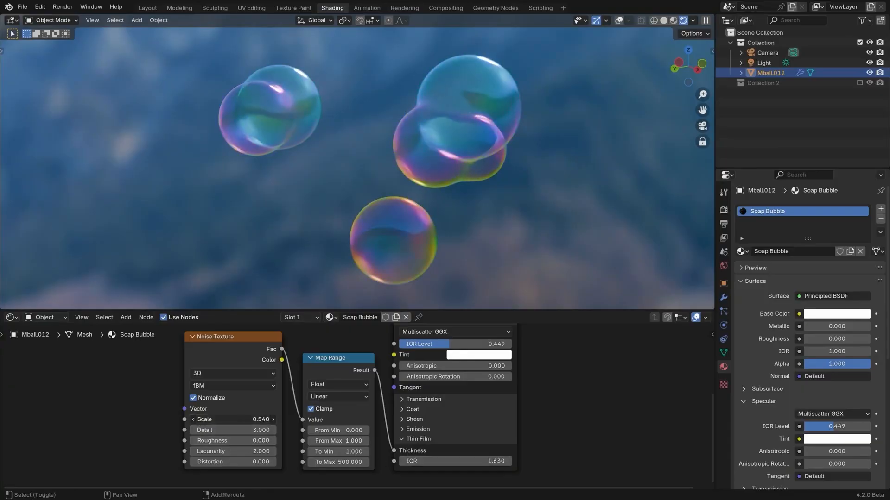
Set the sphere's Thin Film thickness to 482 nm and IOR to 1.700
left_click_drag(227, 419, 261, 419)
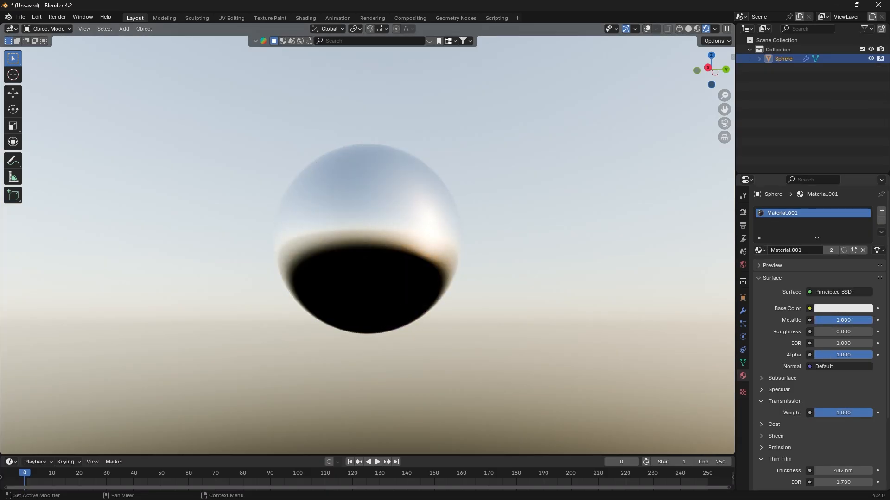
left_click_drag(851, 320, 840, 319)
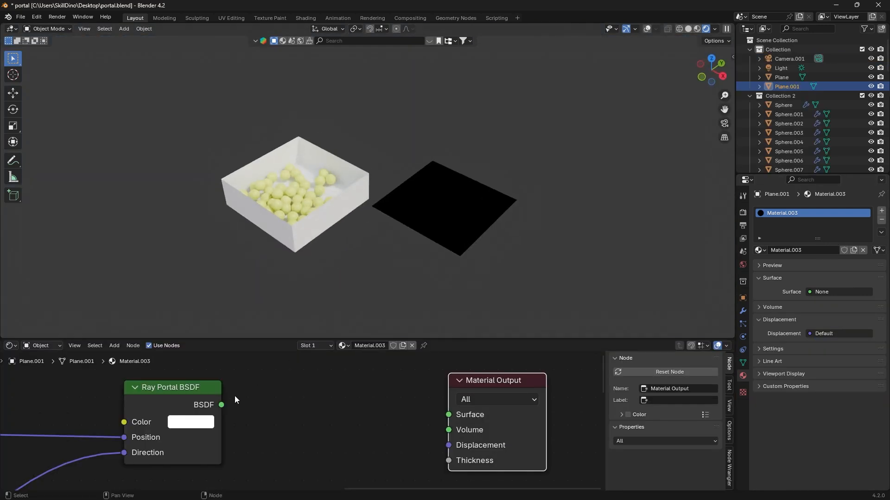
Connect the Ray Portal BSDF to the Material Output Surface and change the spheres' base colour
left_click_drag(222, 404, 448, 414)
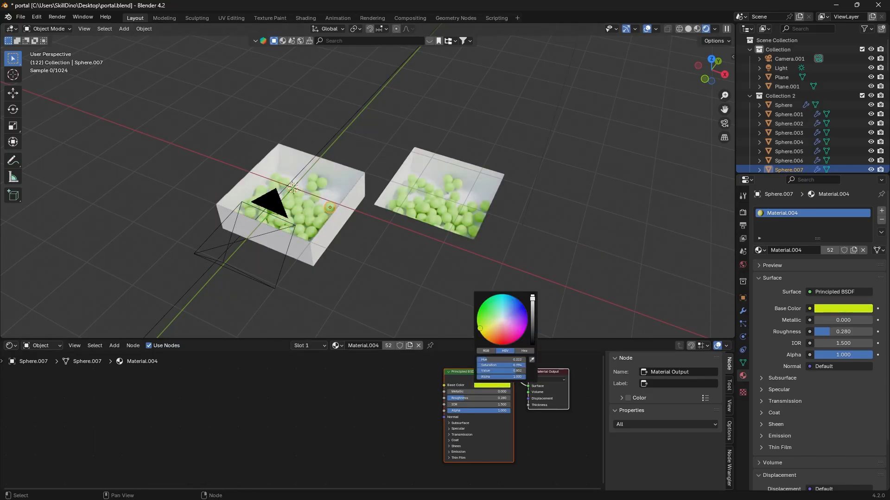
left_click(513, 303)
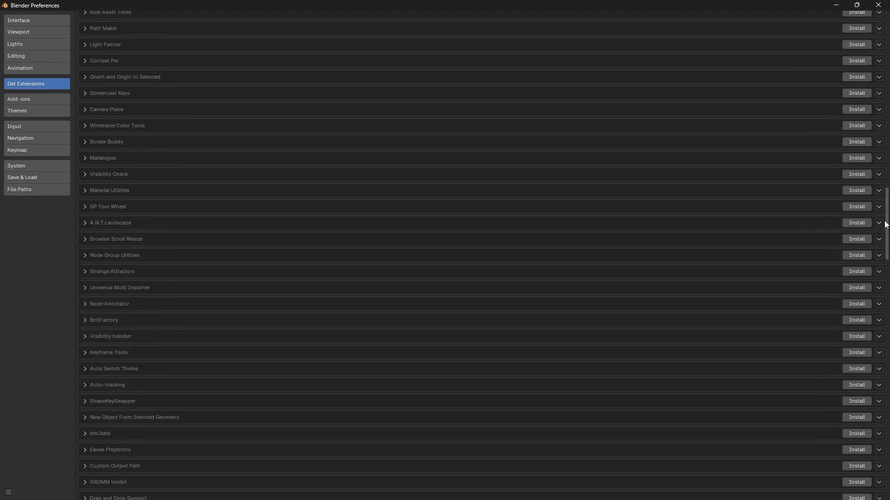
scroll("down", 3)
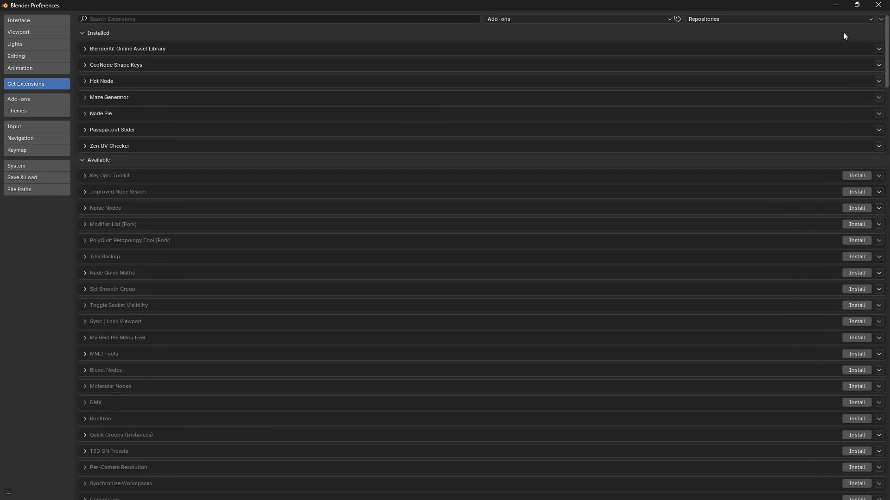
left_click(18, 99)
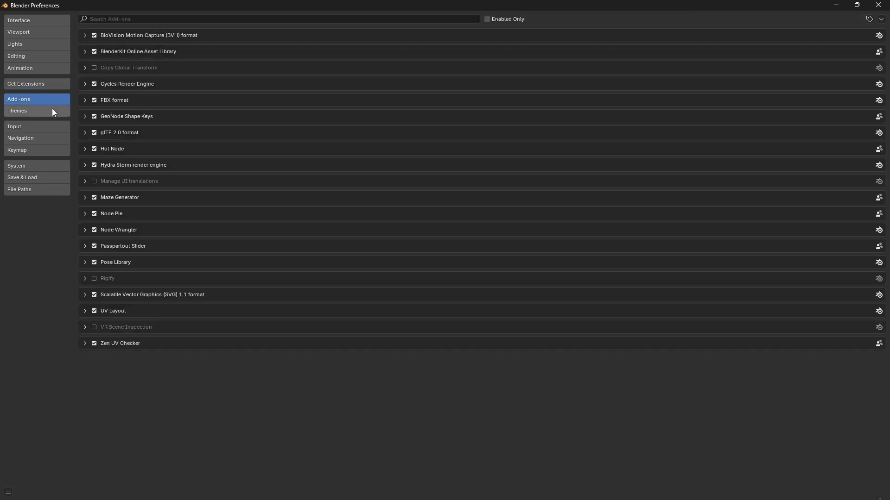
left_click(25, 84)
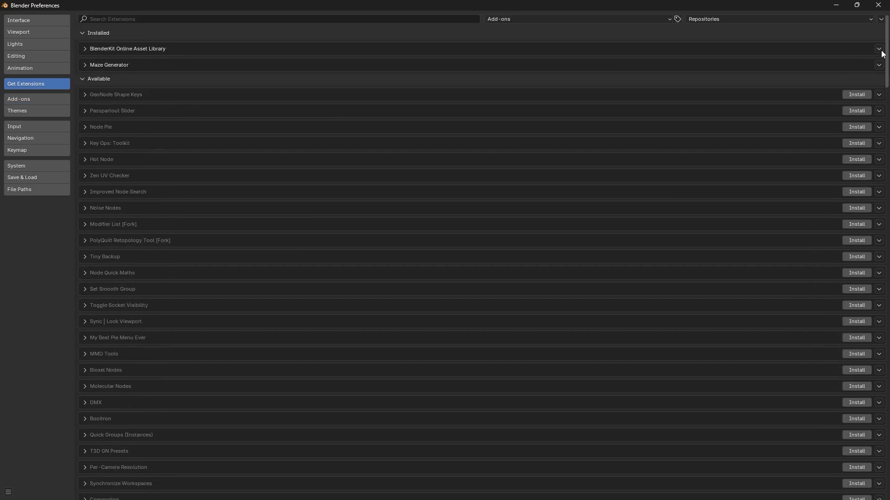
mouse_move(861, 83)
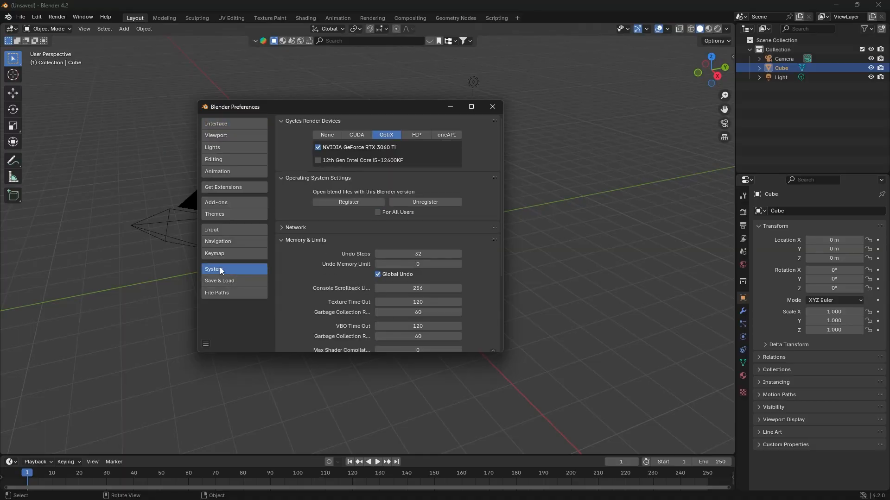
Expand Network settings, save preferences, and hide add-ons tagged Add Mesh
left_click(295, 228)
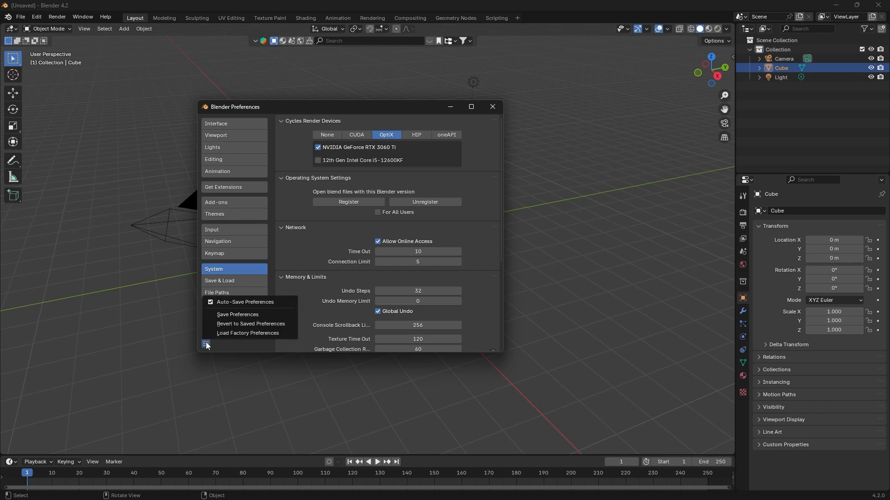
left_click(238, 314)
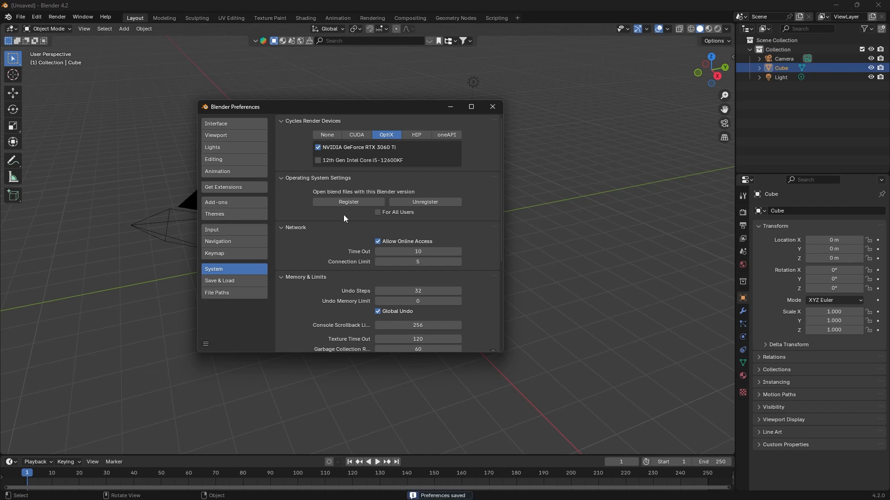
left_click(223, 187)
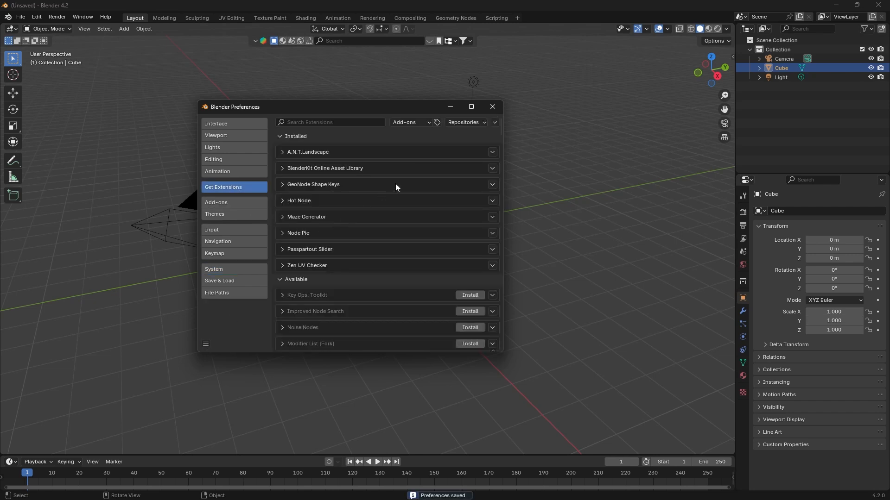
left_click(215, 203)
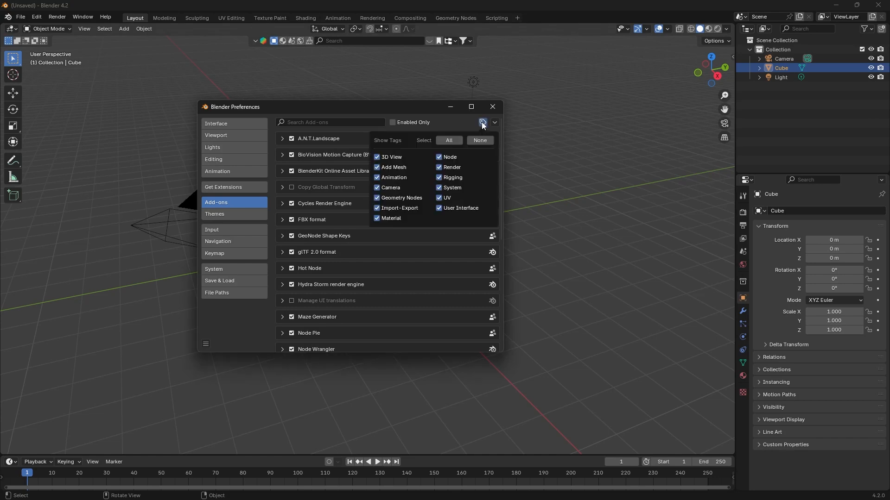
left_click(438, 168)
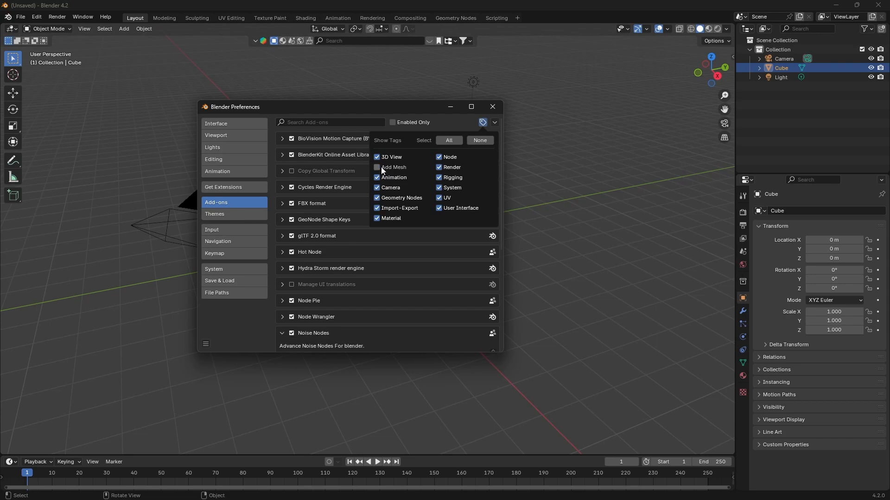
Check installed extensions for updates and search extensions for 'loo'
left_click(223, 188)
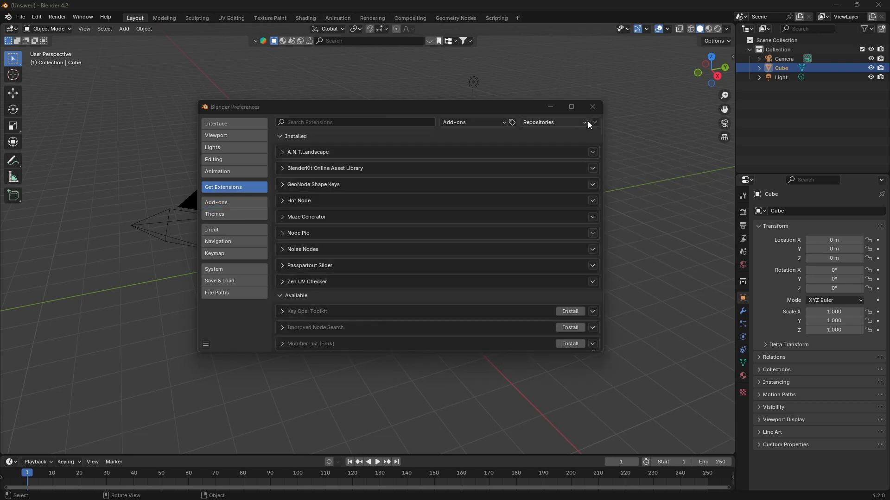
left_click(594, 122)
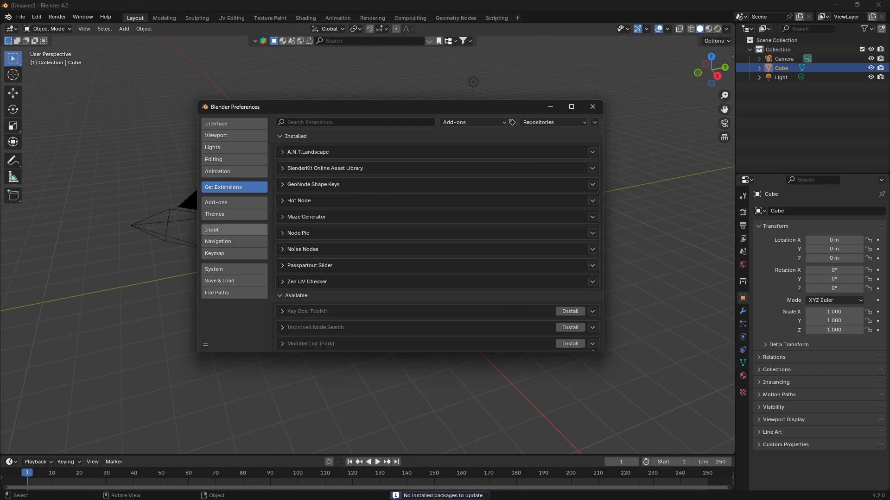
type("loop")
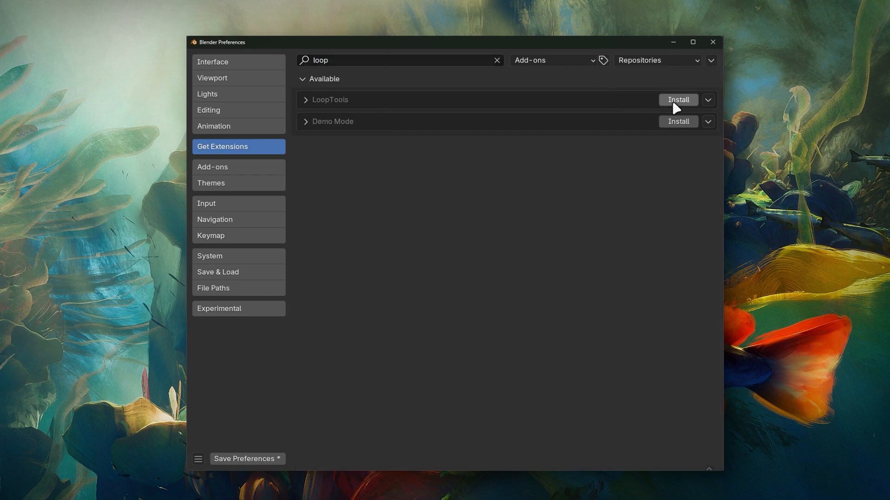
Install LoopTools, then drag 3D Print Toolbox from extensions.blender.org into Blender
left_click(678, 100)
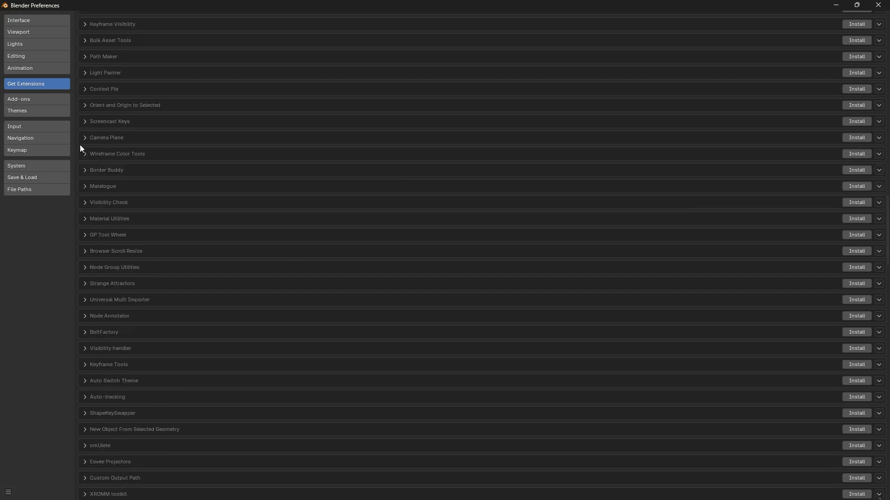
left_click(19, 99)
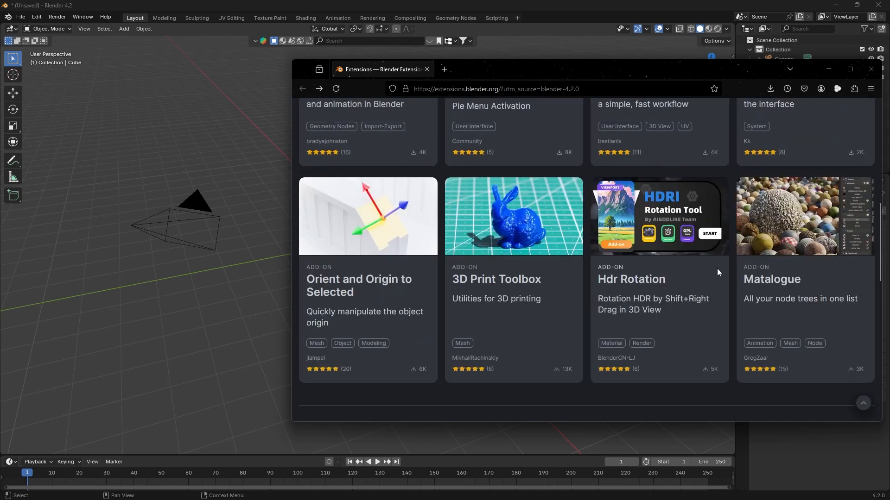
left_click(513, 279)
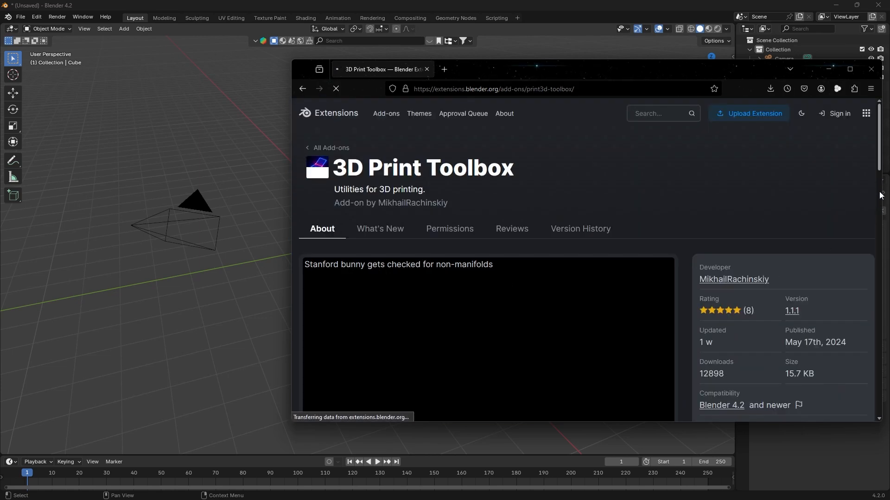
scroll("down", 3)
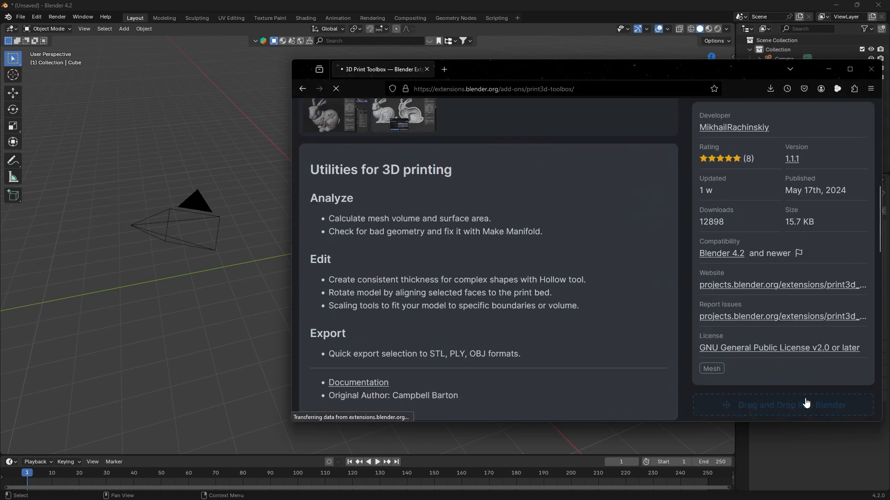
left_click(790, 405)
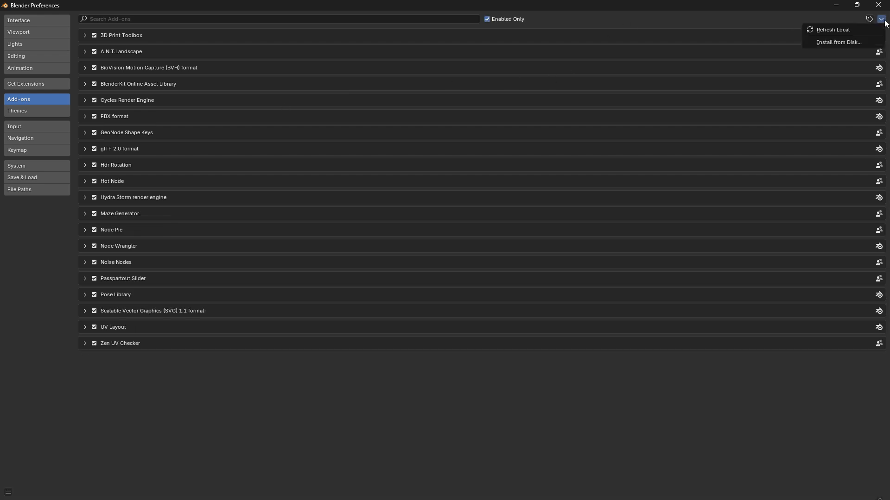
Review extension repositories, then install Green Olive and set it as the current theme
left_click(25, 84)
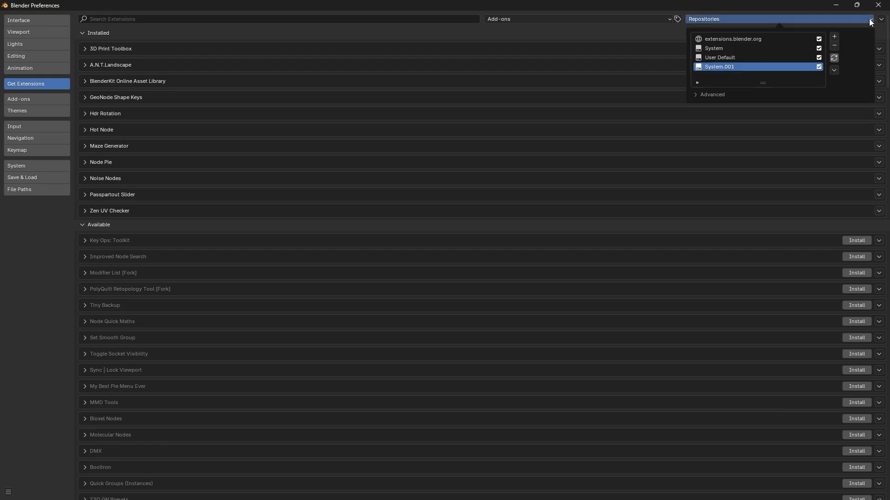
left_click(833, 37)
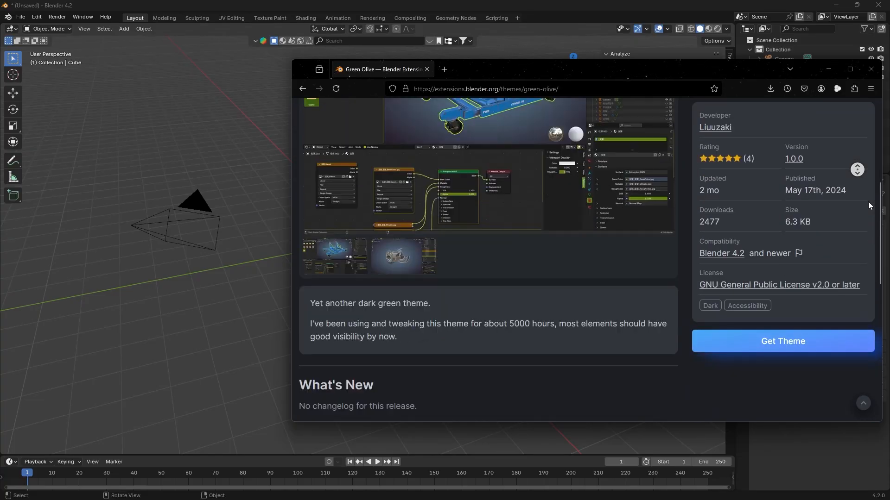
left_click(781, 341)
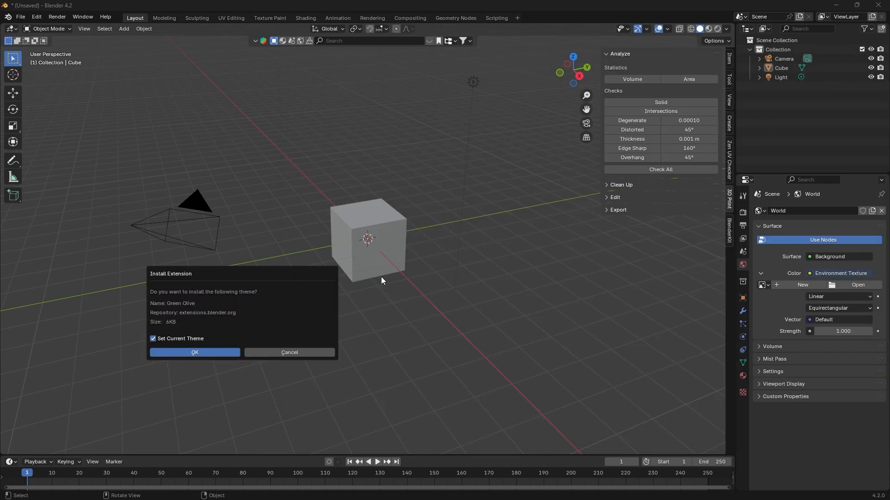
left_click(195, 352)
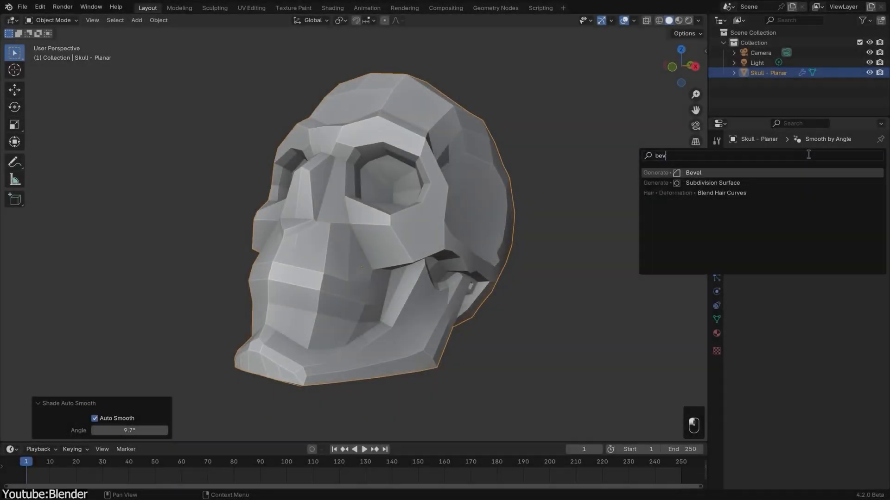
Add a Bevel modifier to the skull
left_click(820, 233)
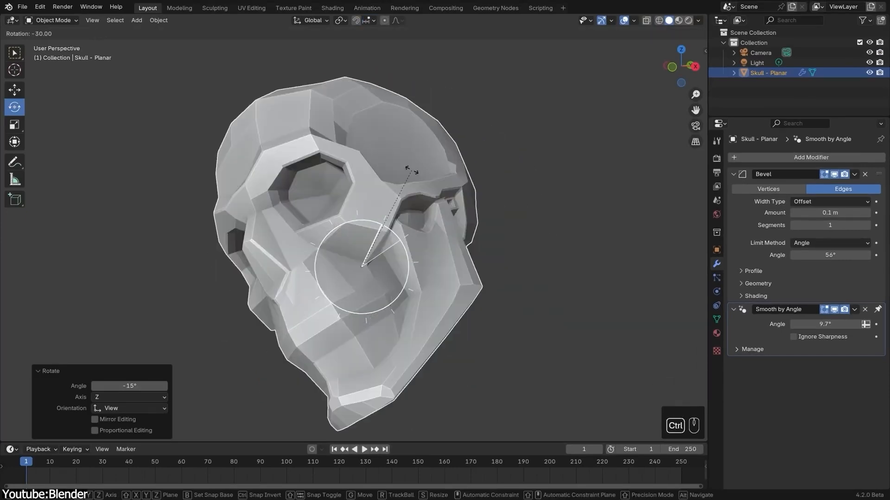
left_click(158, 20)
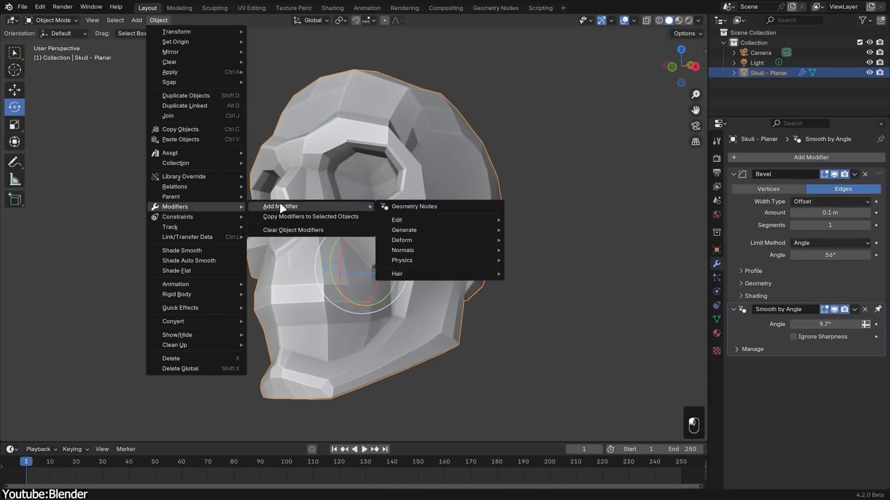
mouse_move(403, 230)
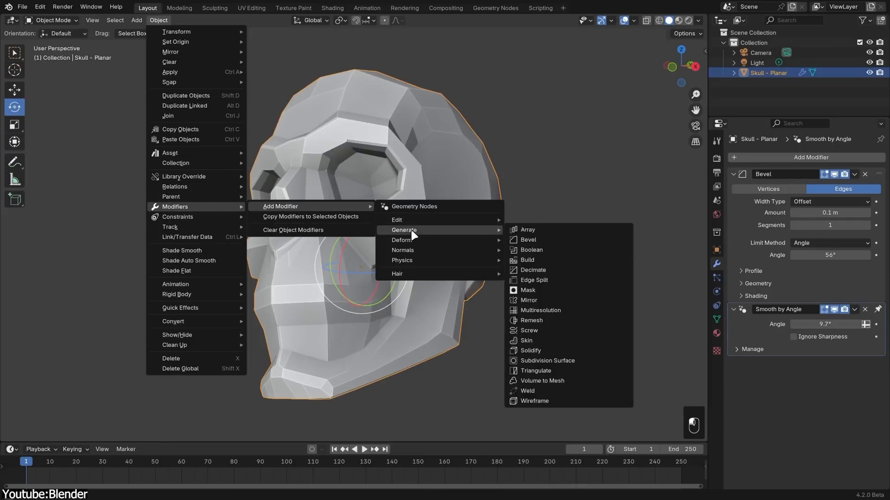
left_click(546, 361)
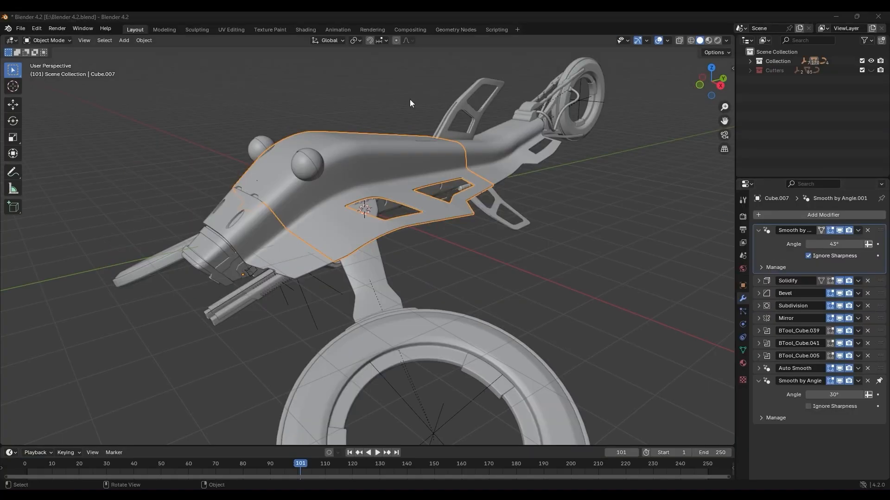
Make the bike panel single-user for object and data, and move it away
left_click(143, 40)
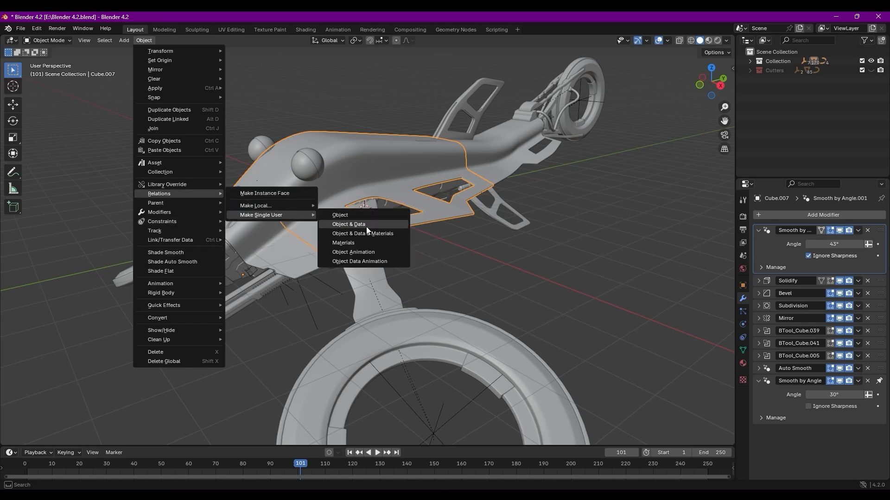
left_click(348, 224)
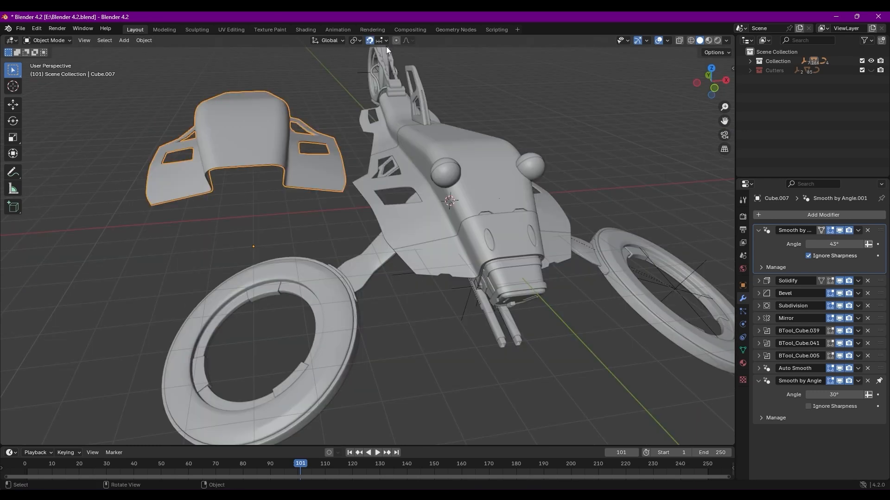
left_click(379, 40)
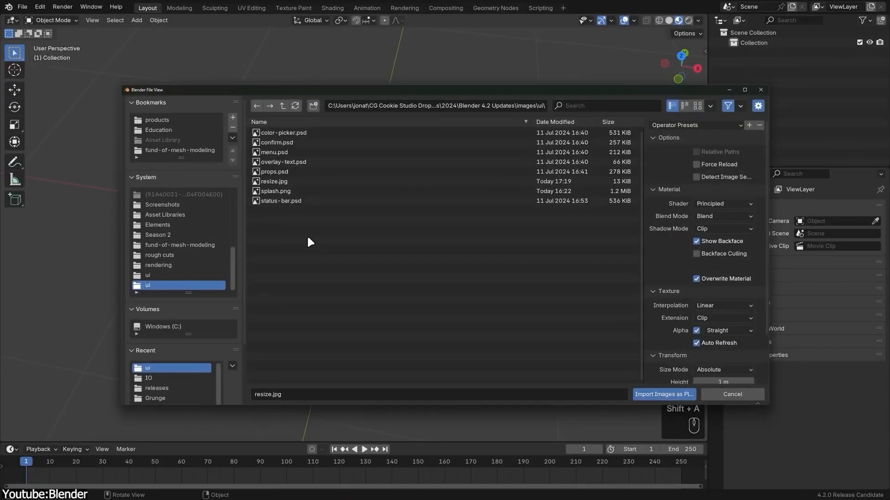
Select resize.jpg in the file browser and import it as a plane
left_click(273, 181)
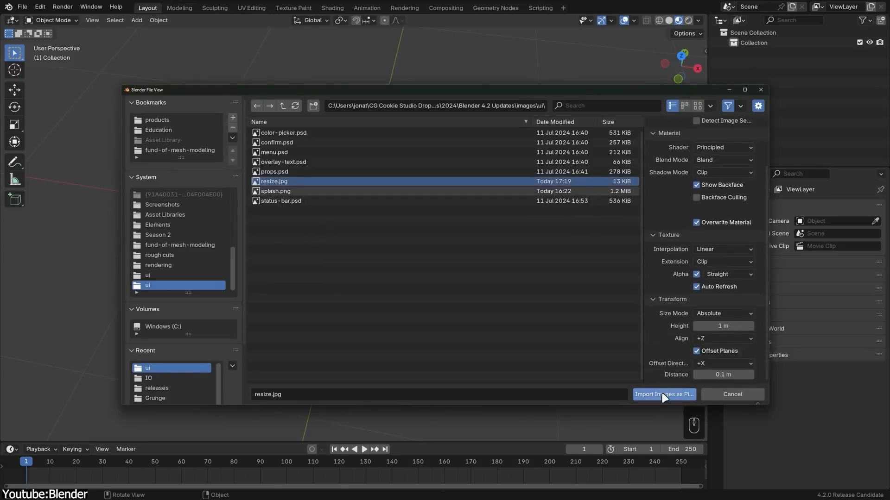
left_click(662, 395)
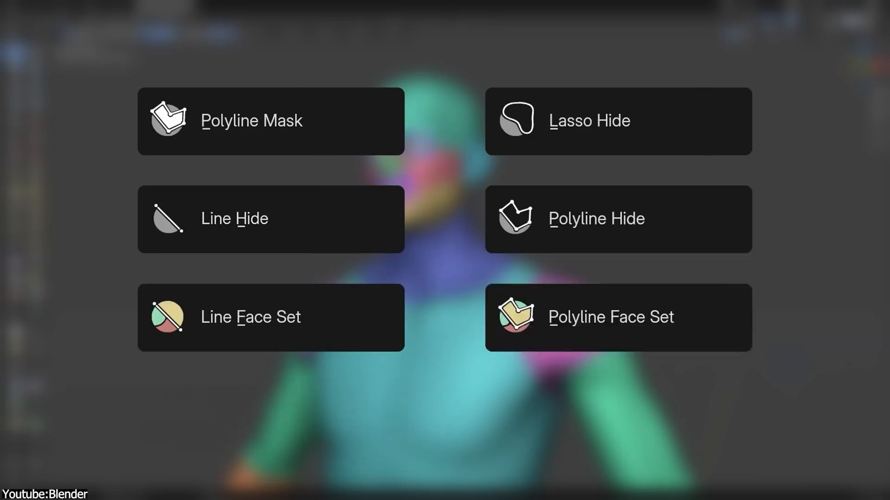
Drag the orange UV island left onto the upper-left island
left_click(611, 317)
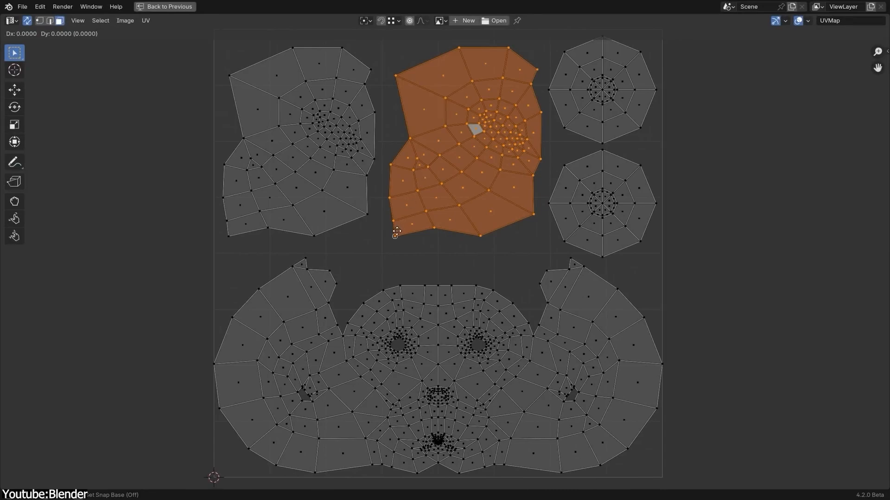
left_click_drag(471, 136, 315, 136)
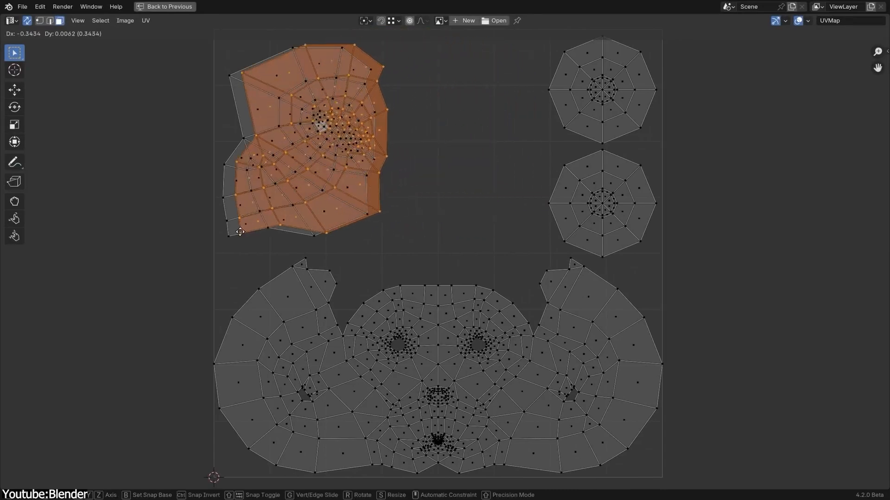
left_click(533, 7)
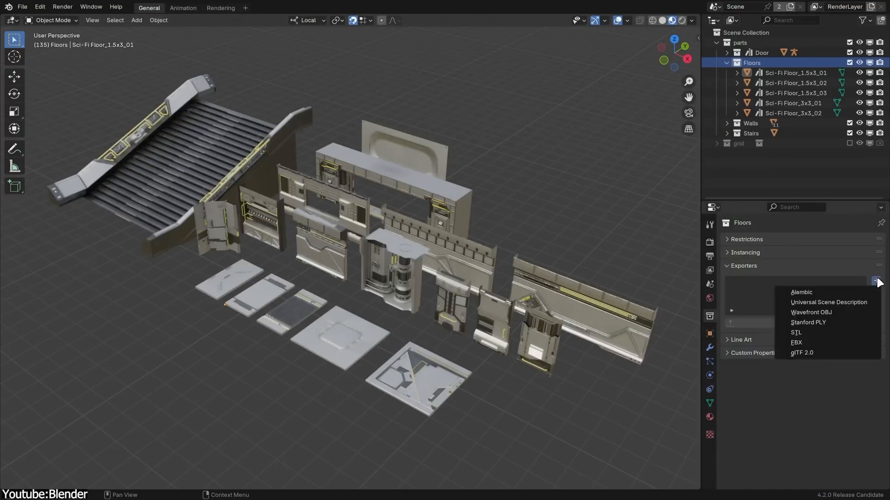
mouse_move(857, 316)
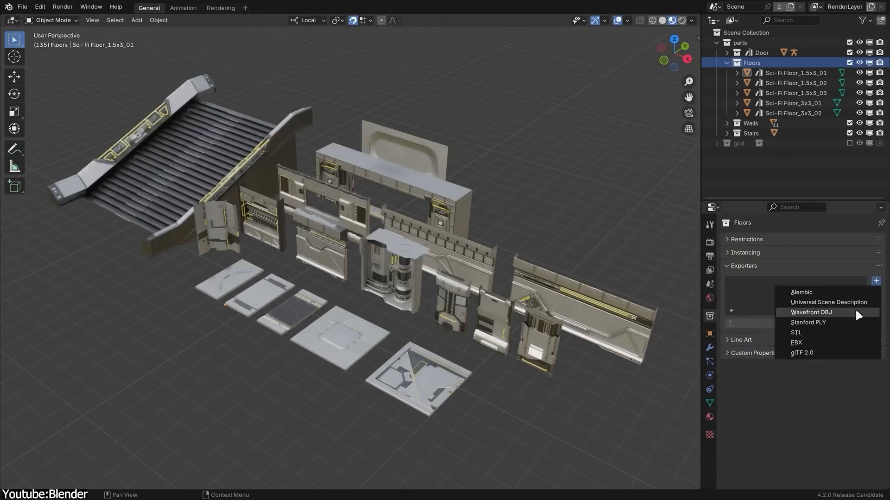
Add an OBJ exporter to Floors and an FBX exporter writing //Collection.fbx
left_click(811, 312)
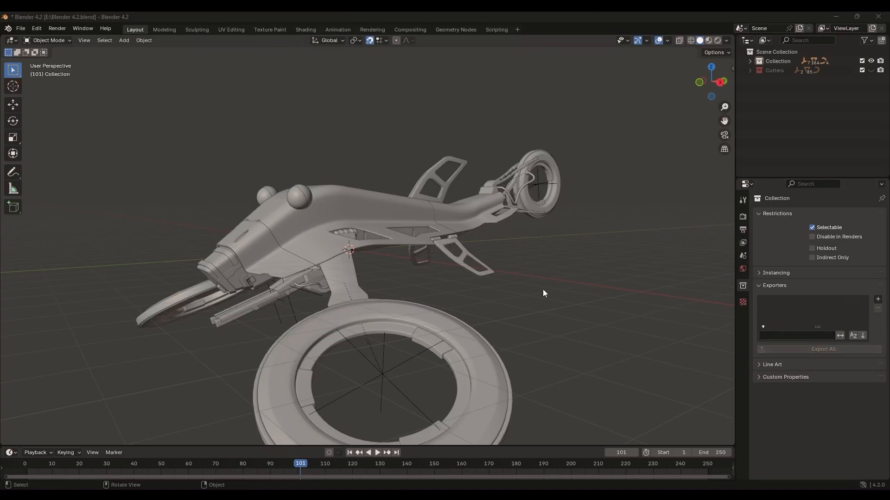
left_click(877, 300)
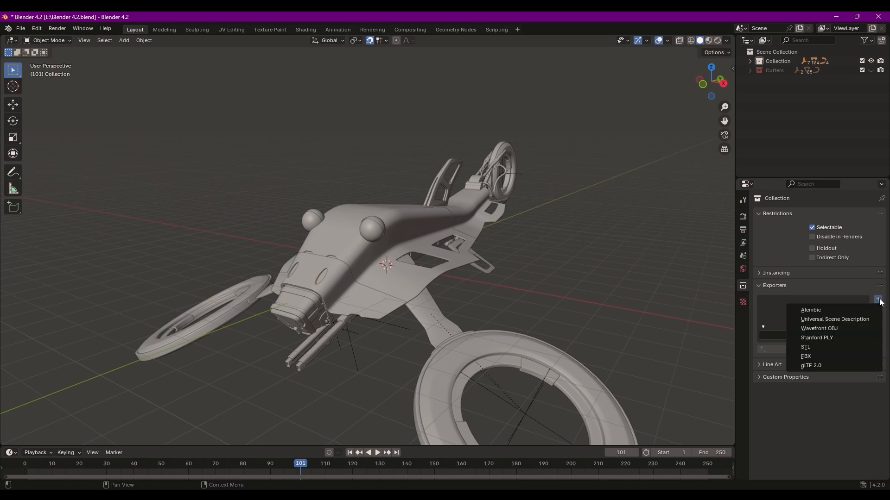
left_click(805, 356)
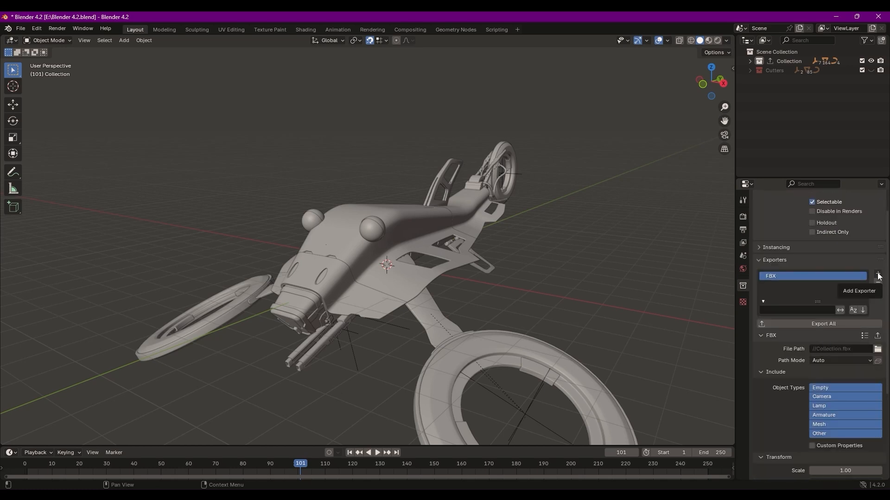
left_click(877, 276)
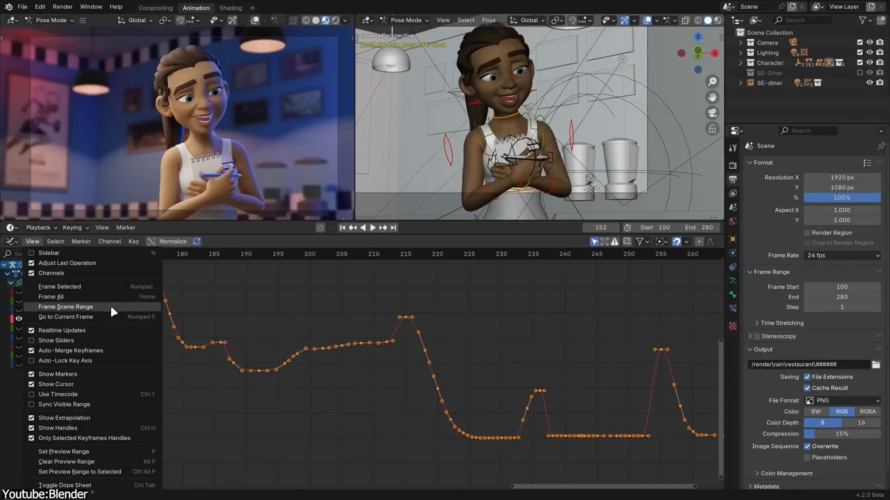
Fit the Graph Editor to the scene frame range and toggle compositor Auto Render
left_click(50, 296)
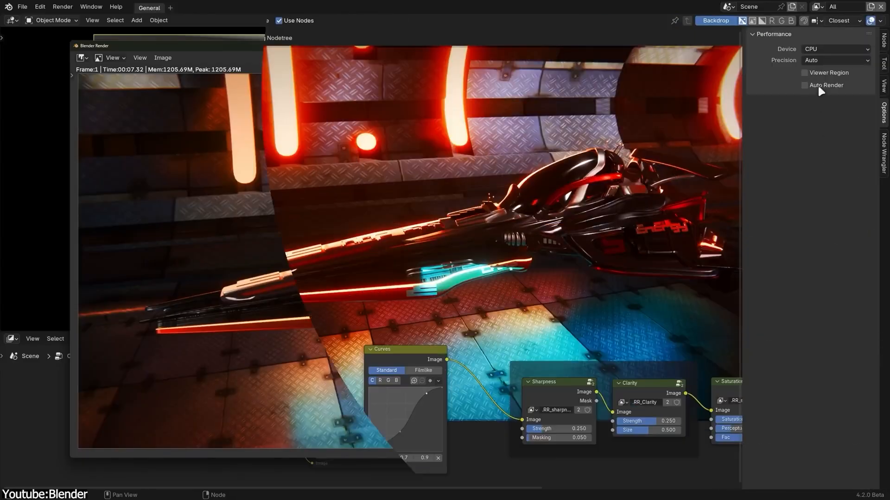
left_click(186, 8)
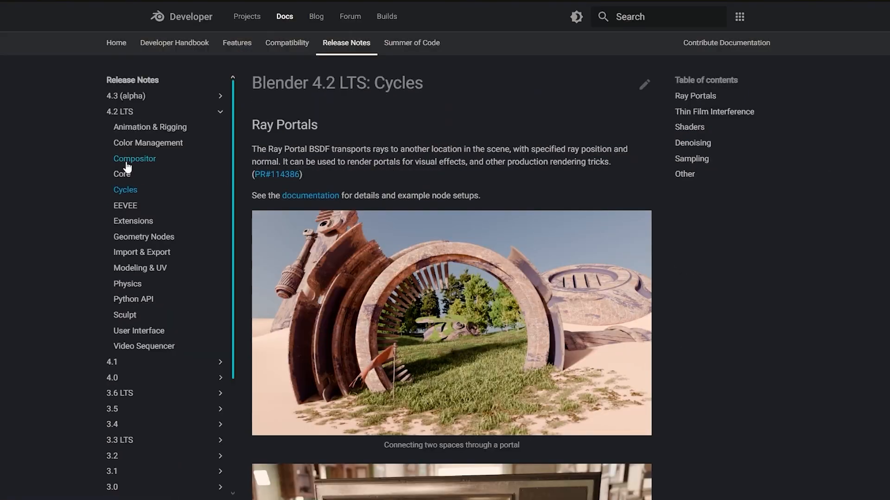
Scroll Daily Builds to the Windows 4.3.0 Alpha and 4.2.1 RC downloads
scroll("down", 3)
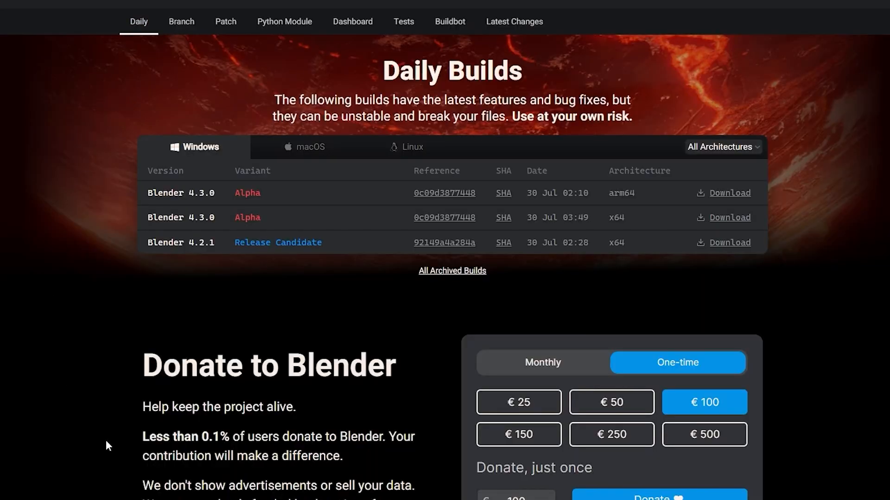
scroll("down", 3)
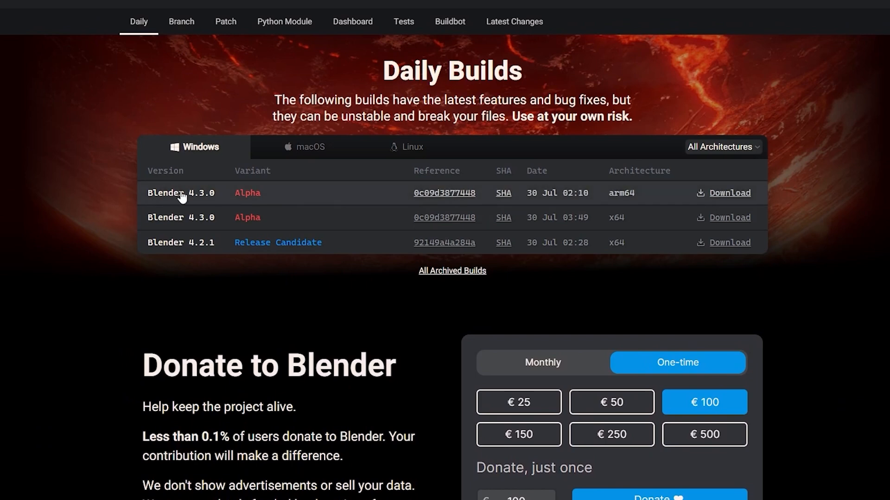
mouse_move(444, 193)
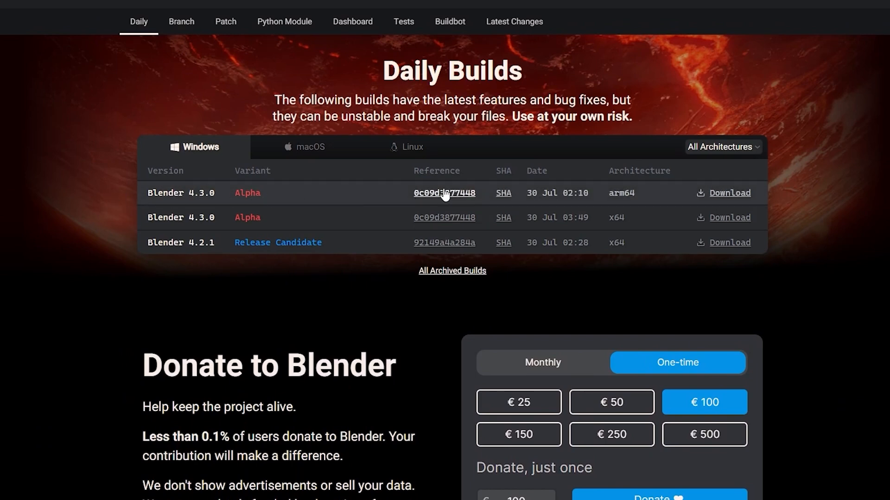
mouse_move(729, 193)
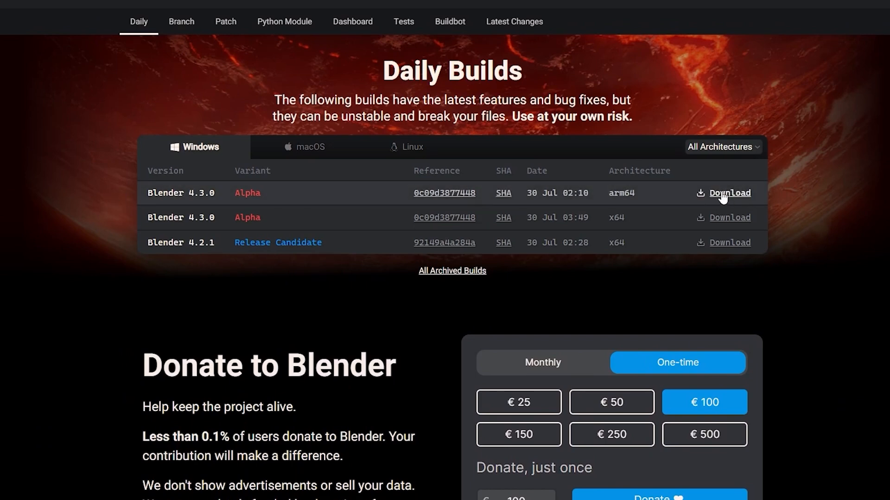